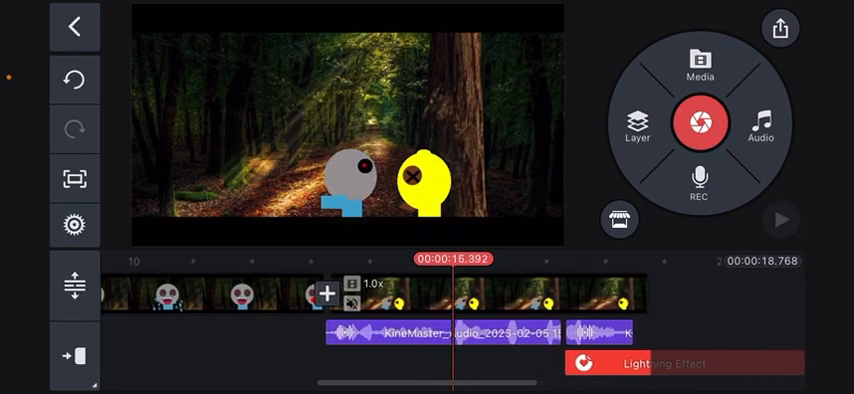
- Add the Cinematic Frames sticker as a layer above the lightning effect
click(780, 218)
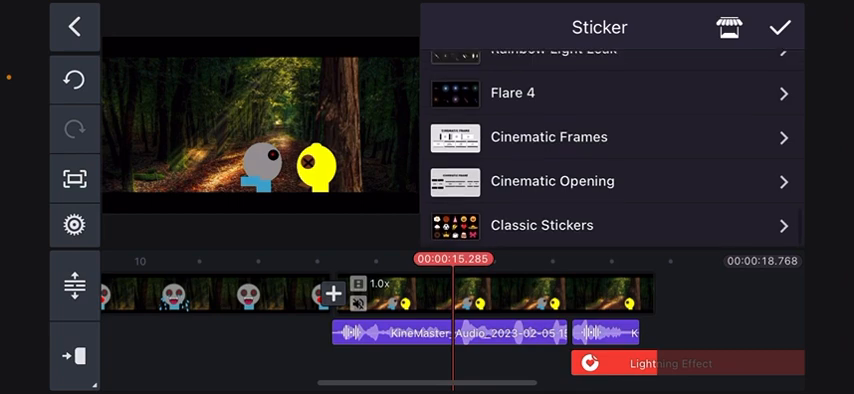
click(552, 136)
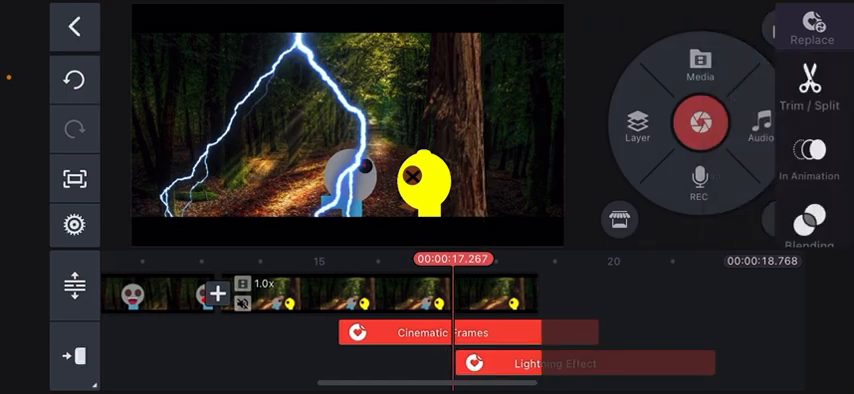
- Add the blue portal ring clip as a media layer with Chroma Key and Mask enabled
click(636, 124)
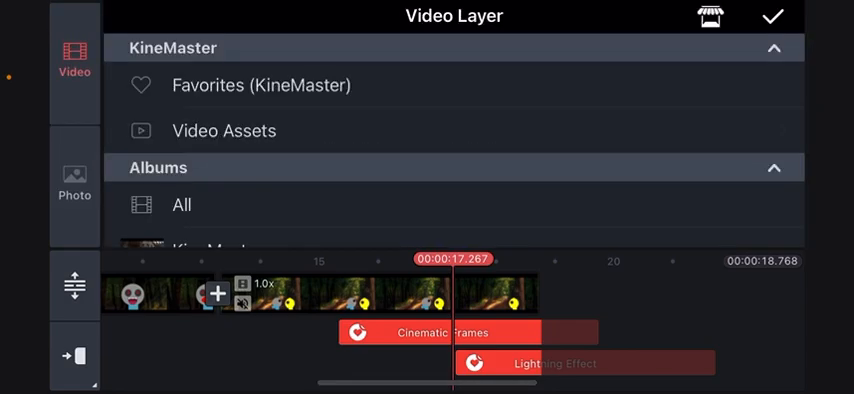
click(224, 132)
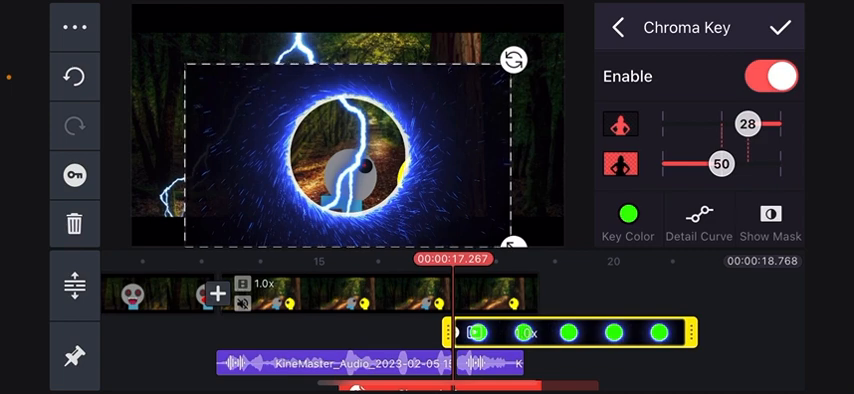
click(620, 28)
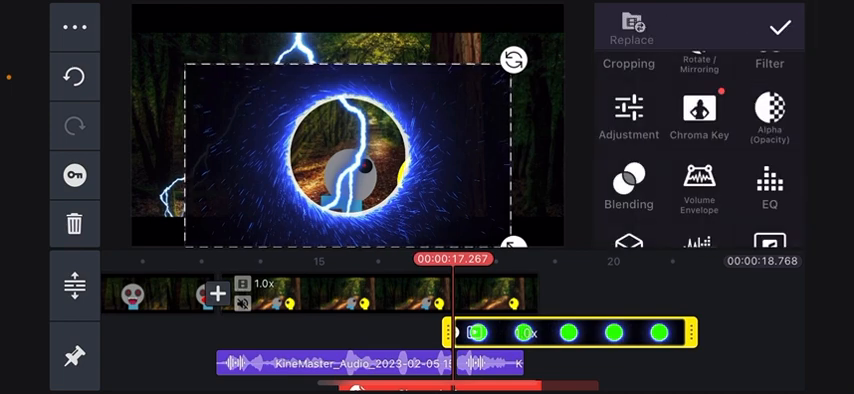
click(628, 56)
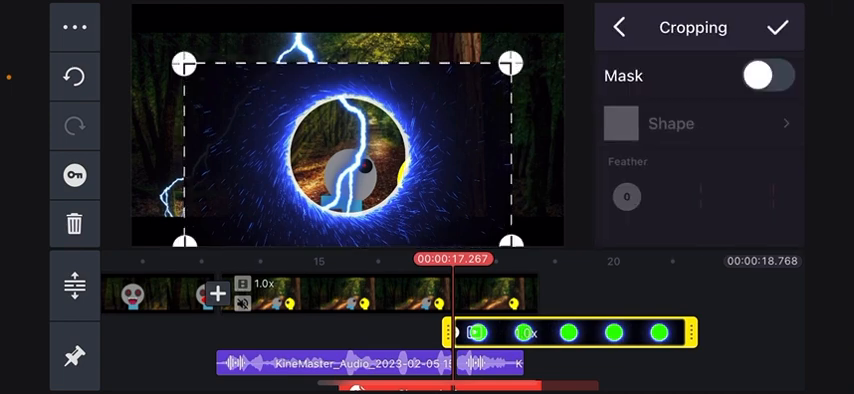
click(700, 124)
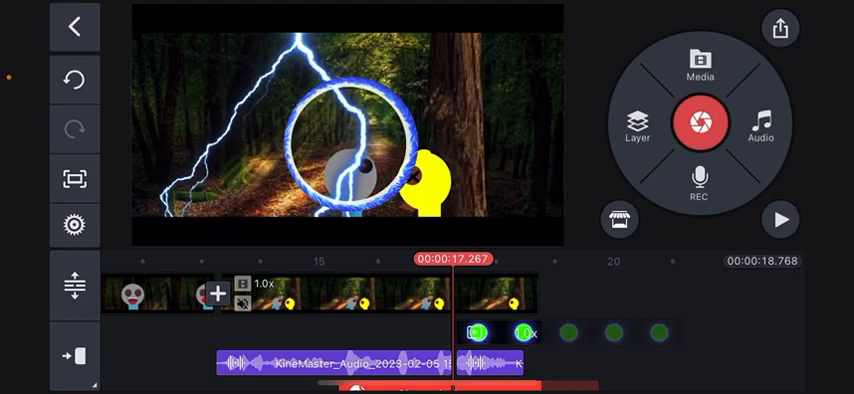
- Add the purple swirling tunnel clip from Video Assets as a new media layer
click(524, 332)
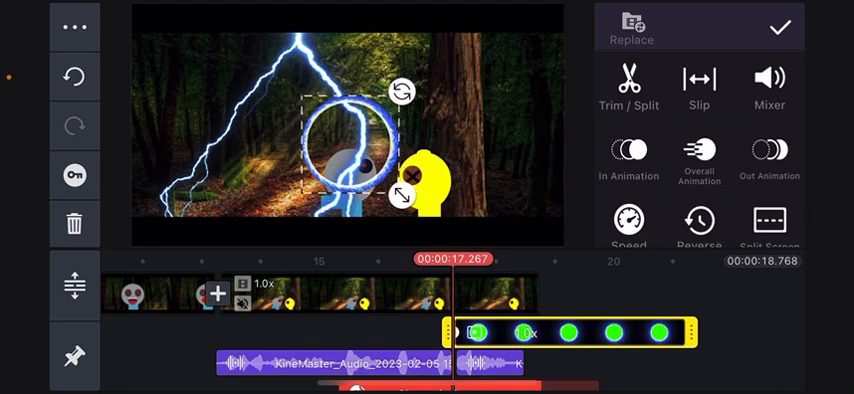
click(74, 28)
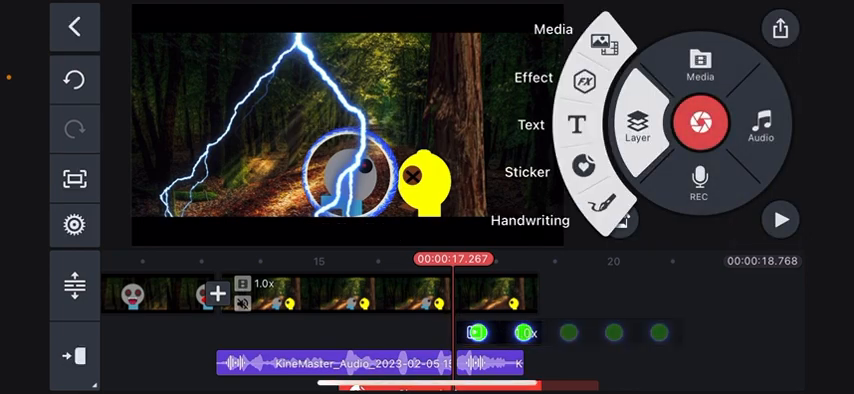
click(636, 120)
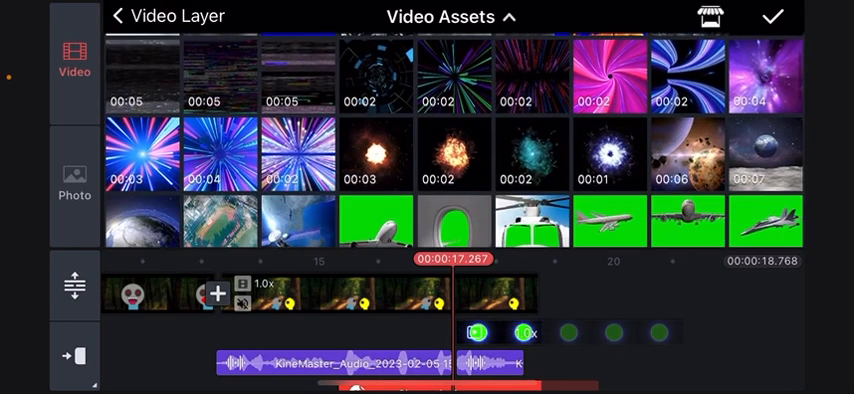
scroll(down, 3)
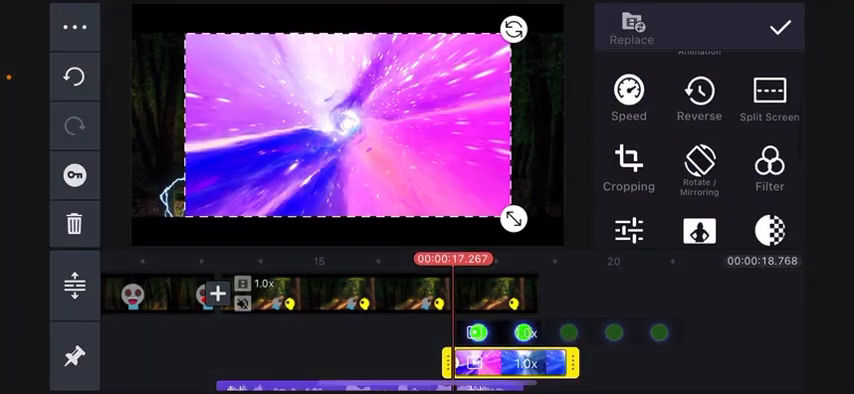
- Mask the tunnel clip to a circle and change its stacking order under the ring
click(628, 170)
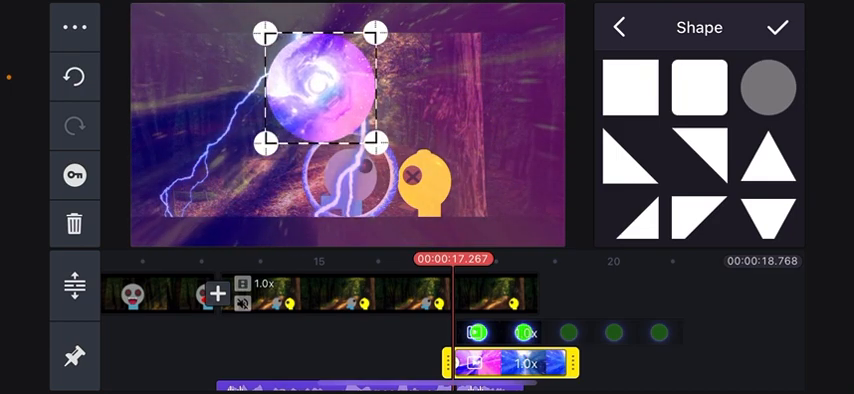
click(784, 28)
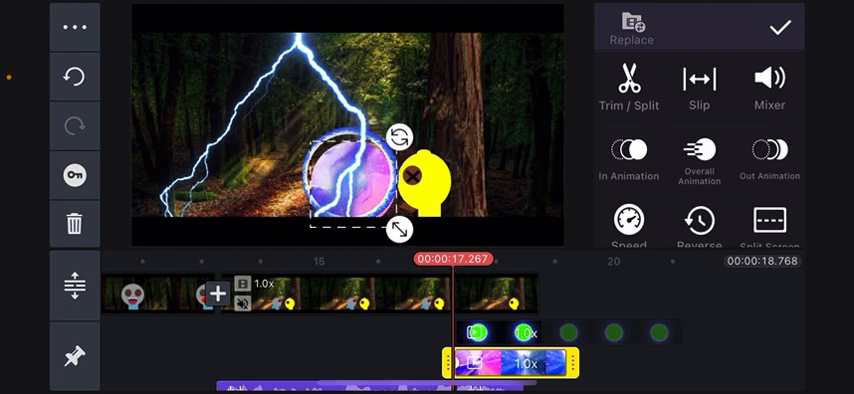
click(74, 28)
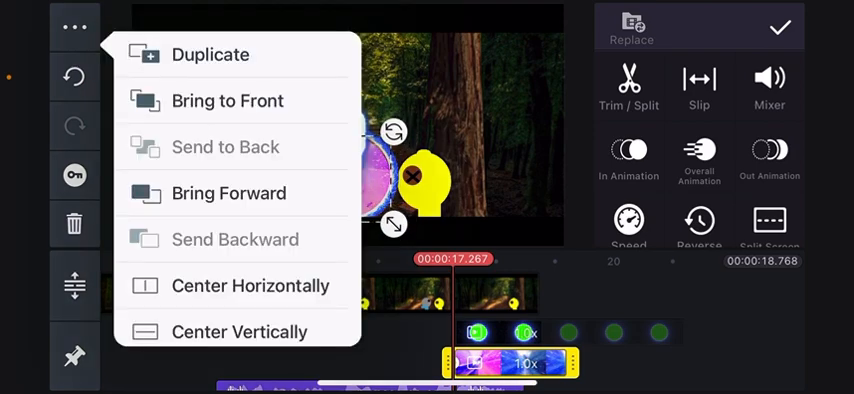
click(74, 26)
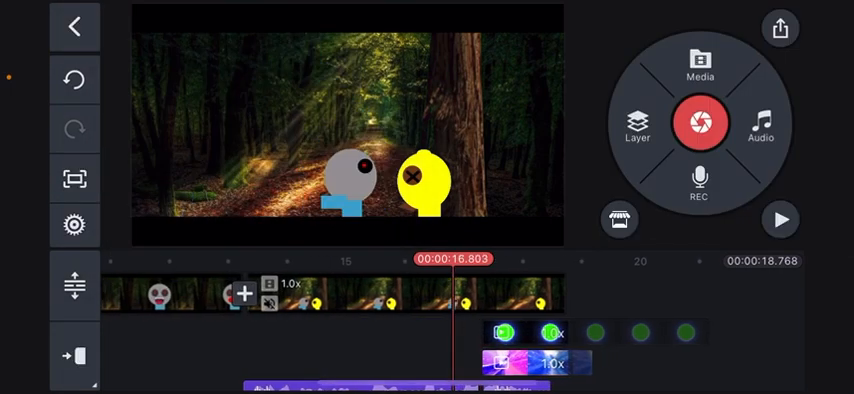
click(780, 218)
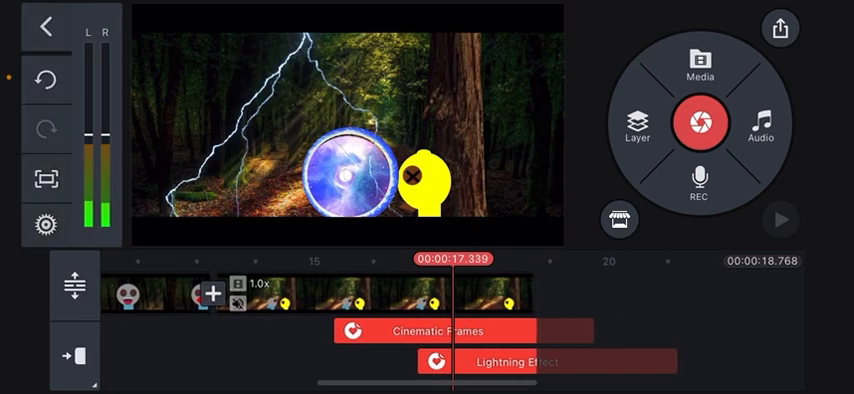
- Add the Thunder 2 and Thunder 1 sound effects from SFX > Thunder to the timeline
click(636, 124)
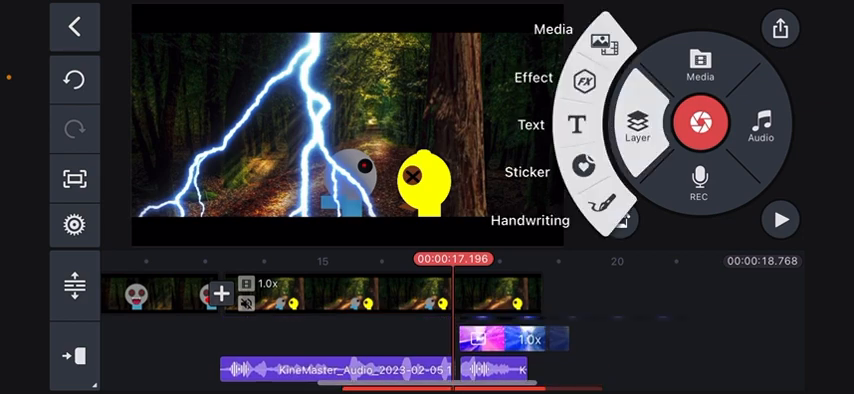
click(760, 122)
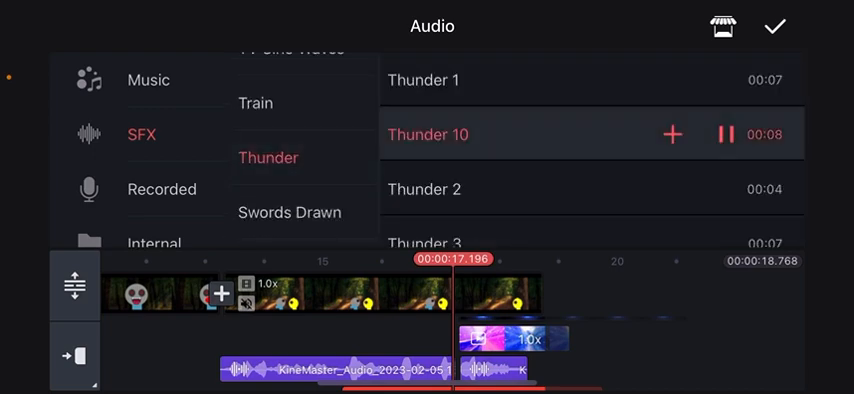
click(424, 188)
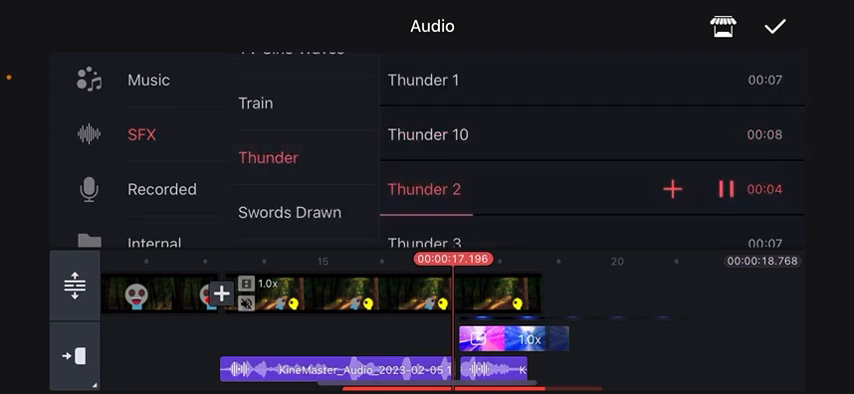
click(776, 26)
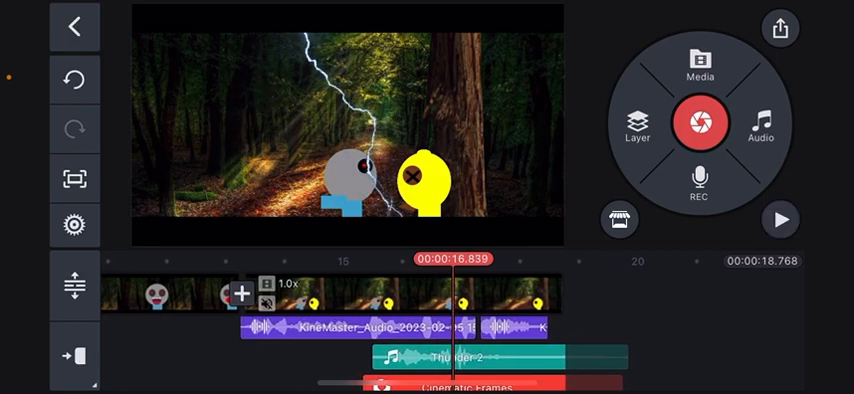
click(760, 128)
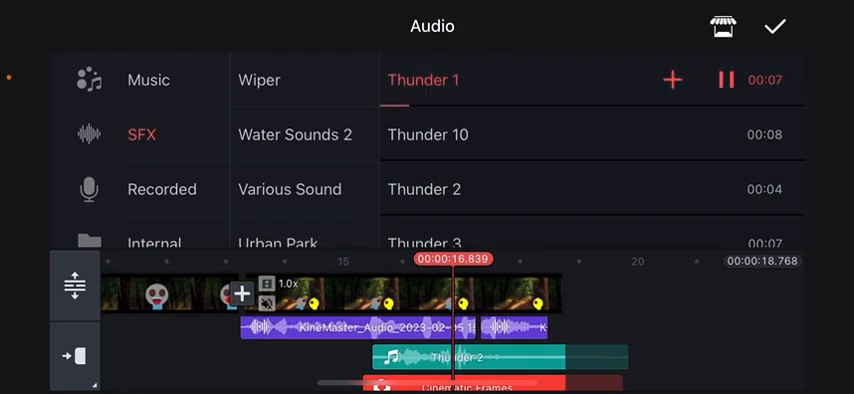
click(772, 26)
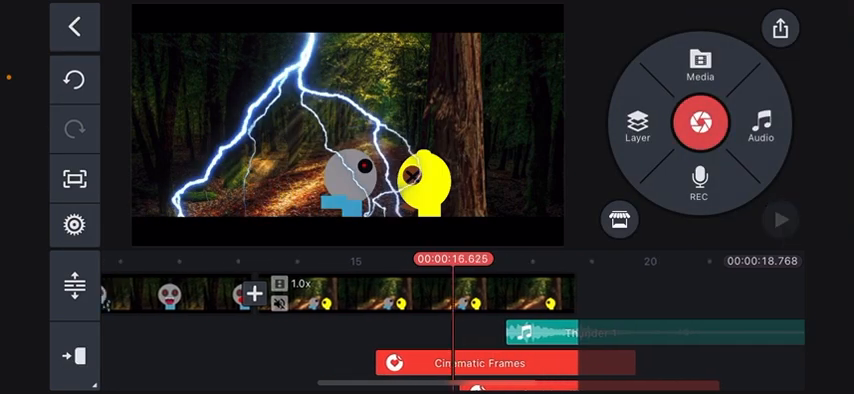
- Select the purple tunnel layer and show its In Animation choices
click(780, 218)
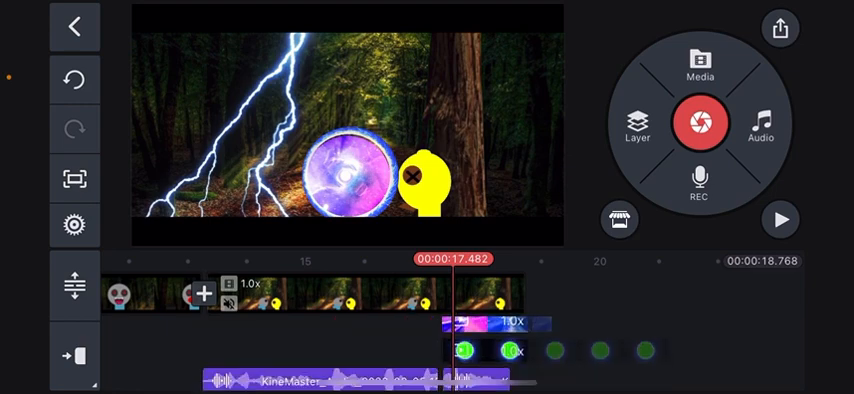
click(500, 332)
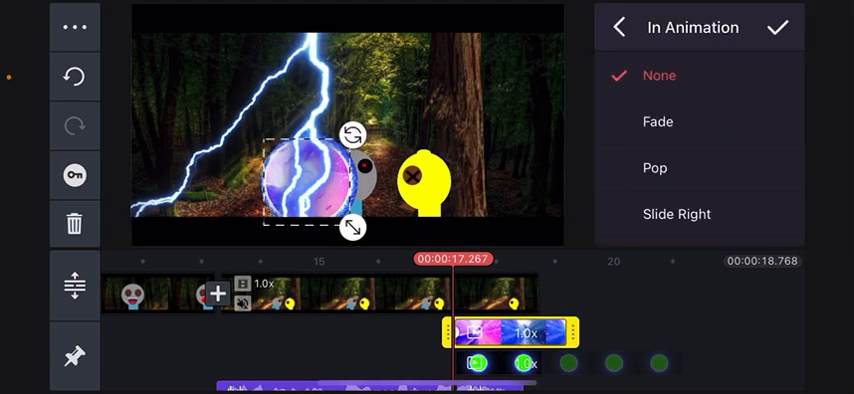
- Confirm the In Animation panel and play the scene through to the glowing portal ending
click(656, 168)
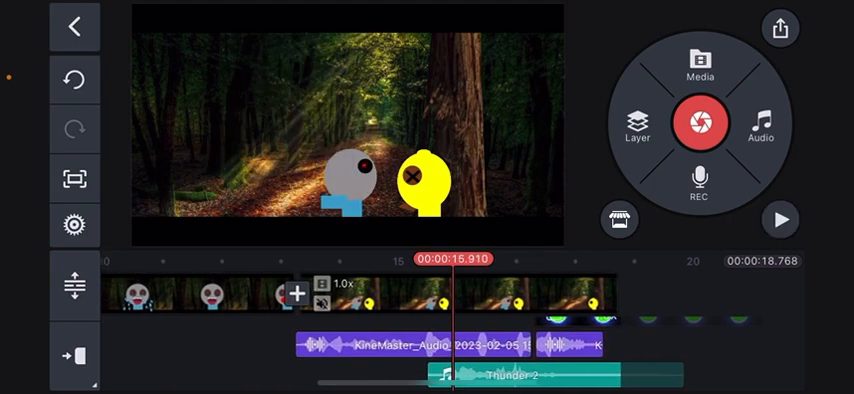
click(780, 218)
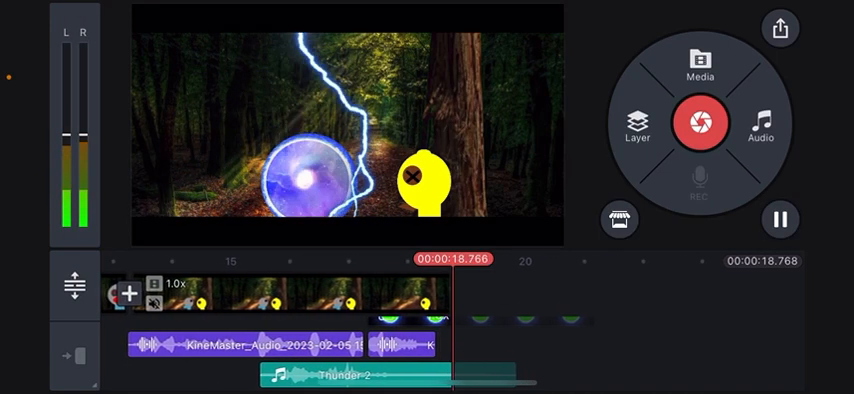
click(780, 218)
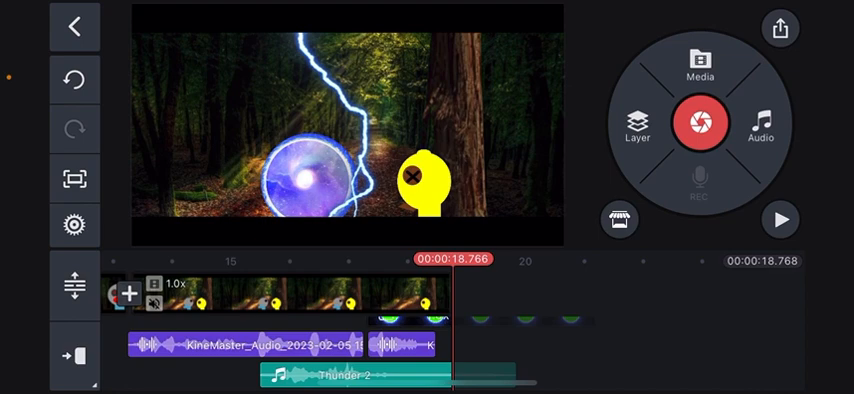